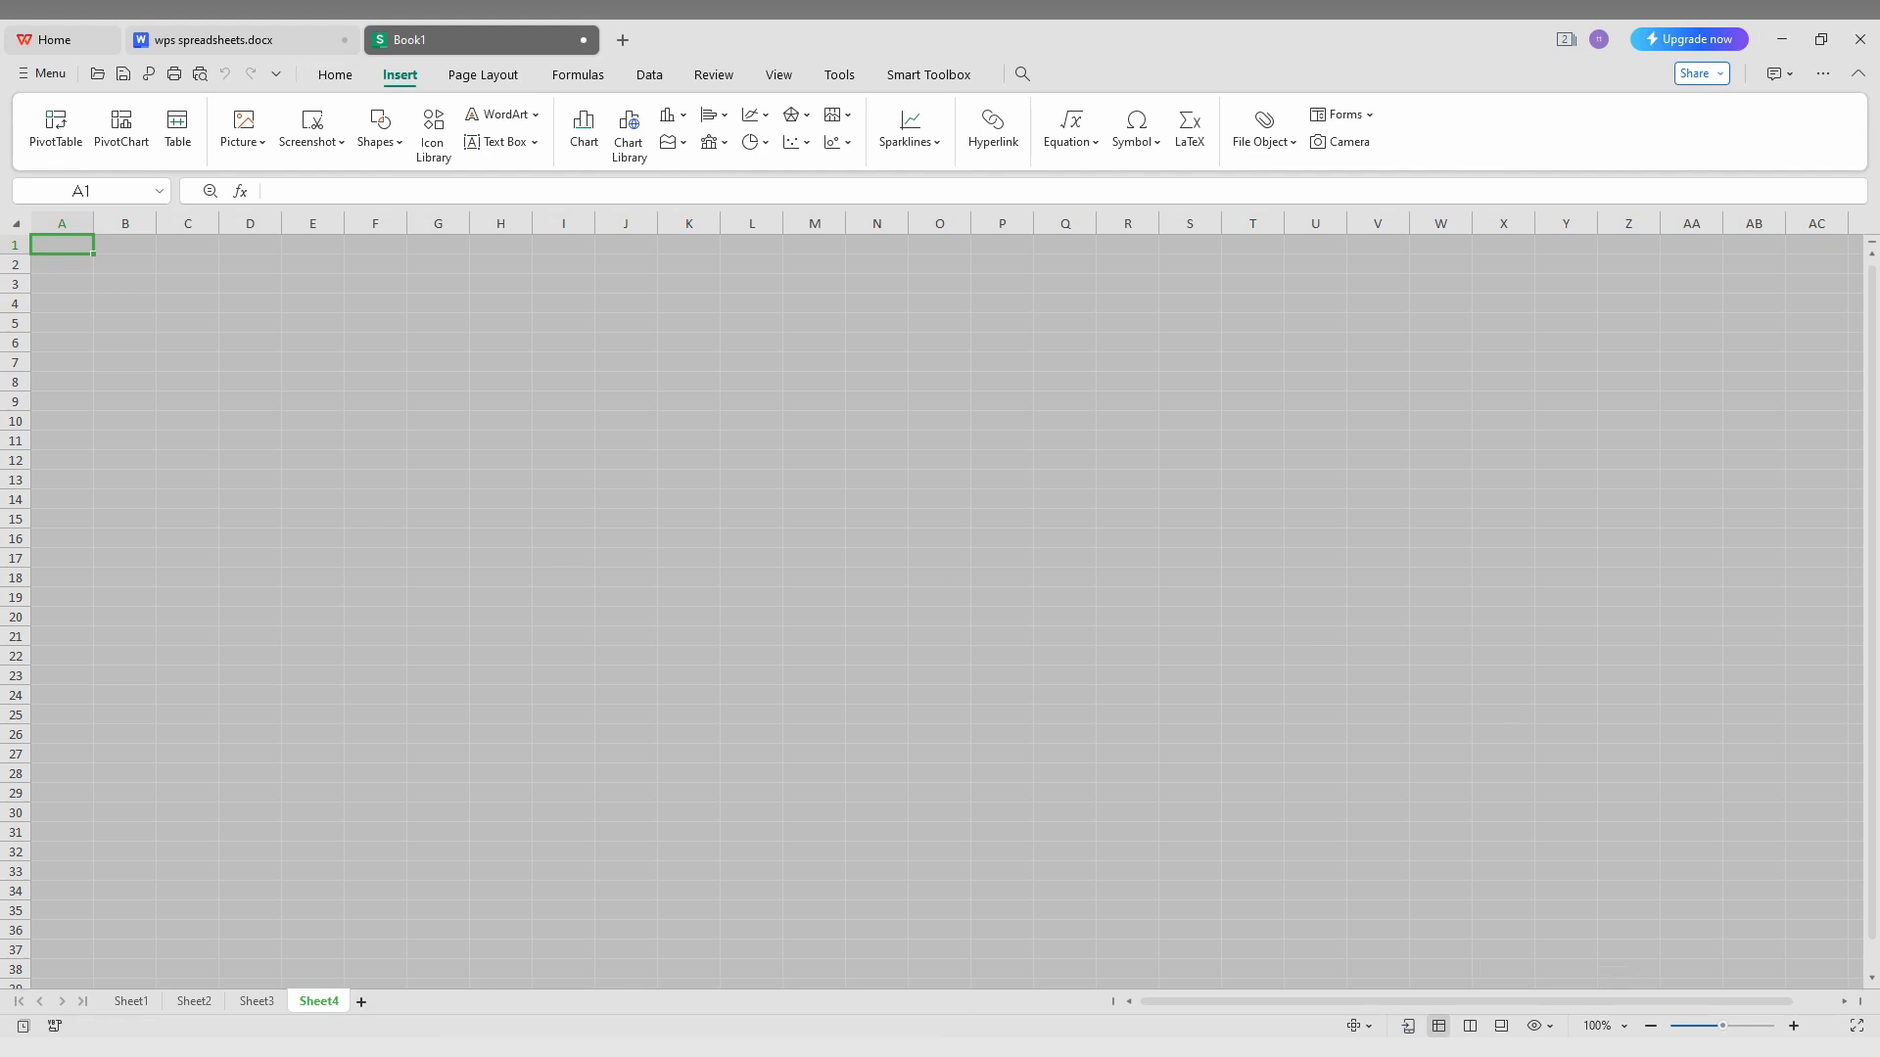
- Zoom the empty Sheet4 in to about 310% using the status-bar zoom-in button
click(1796, 1026)
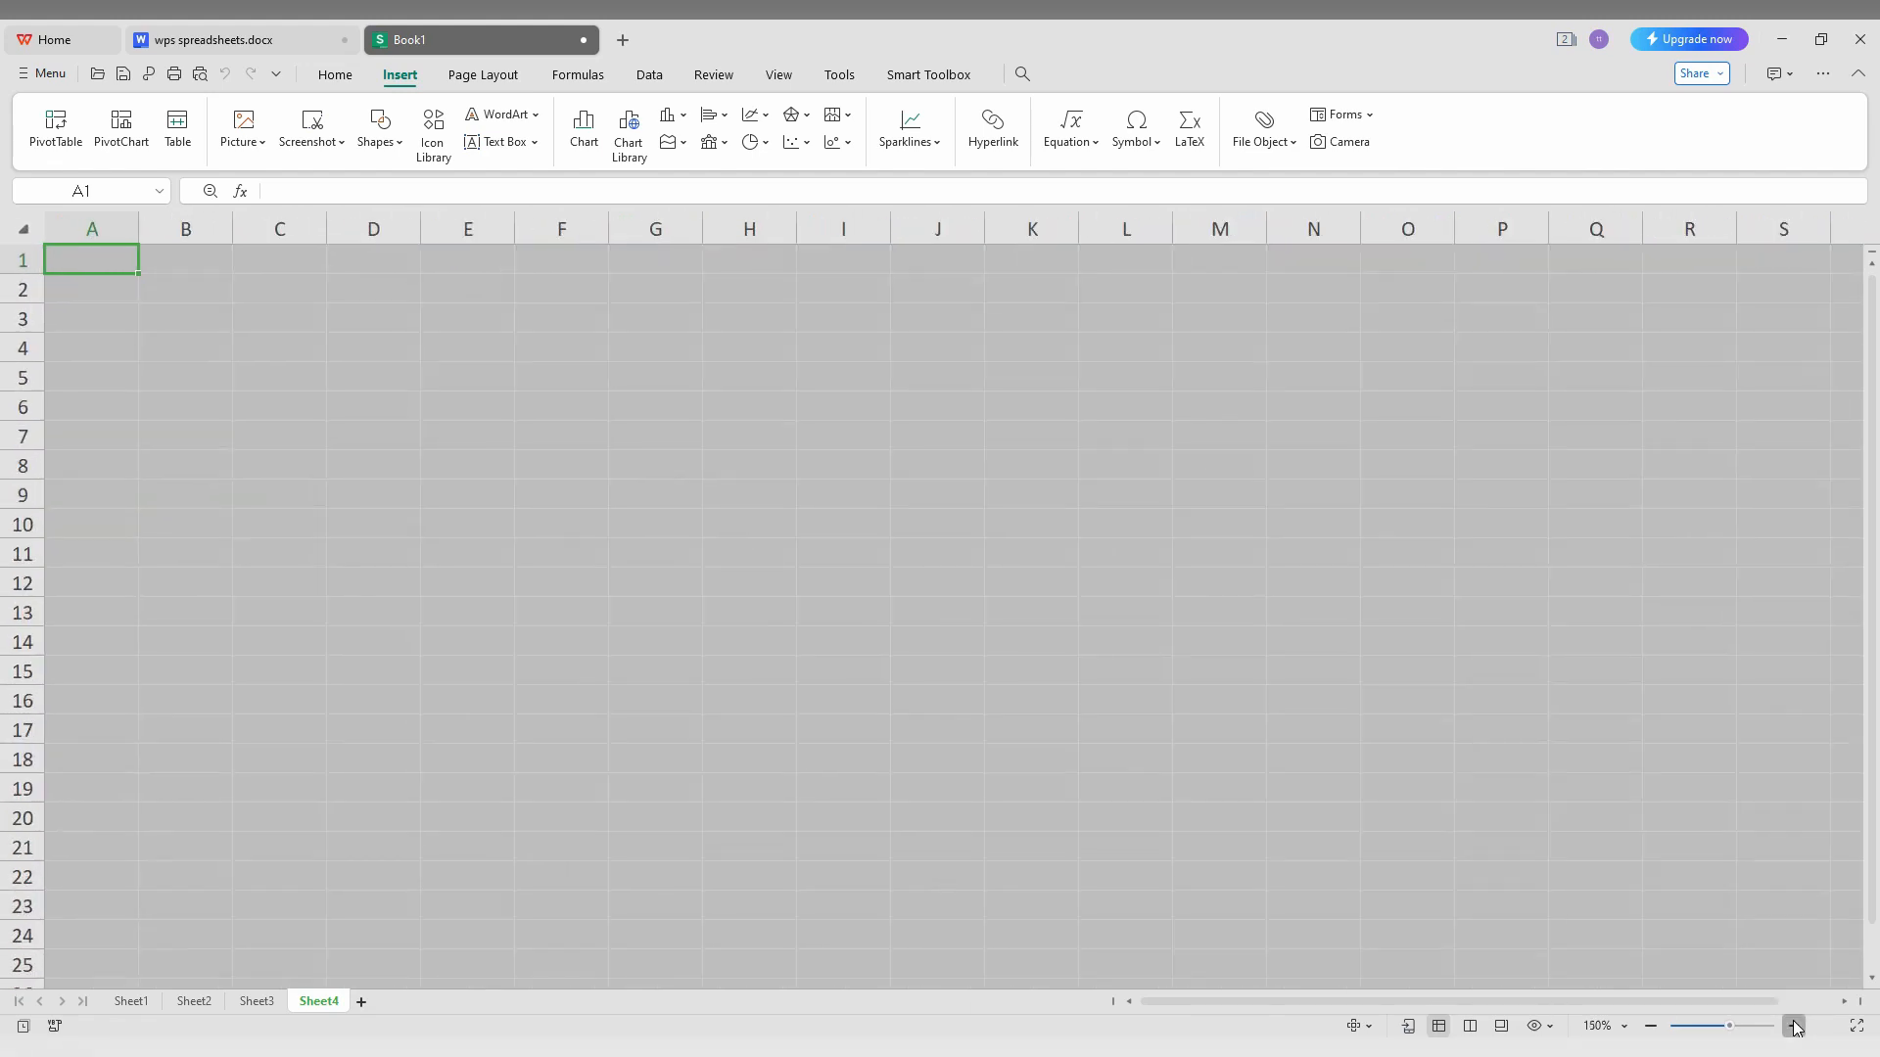
click(1796, 1026)
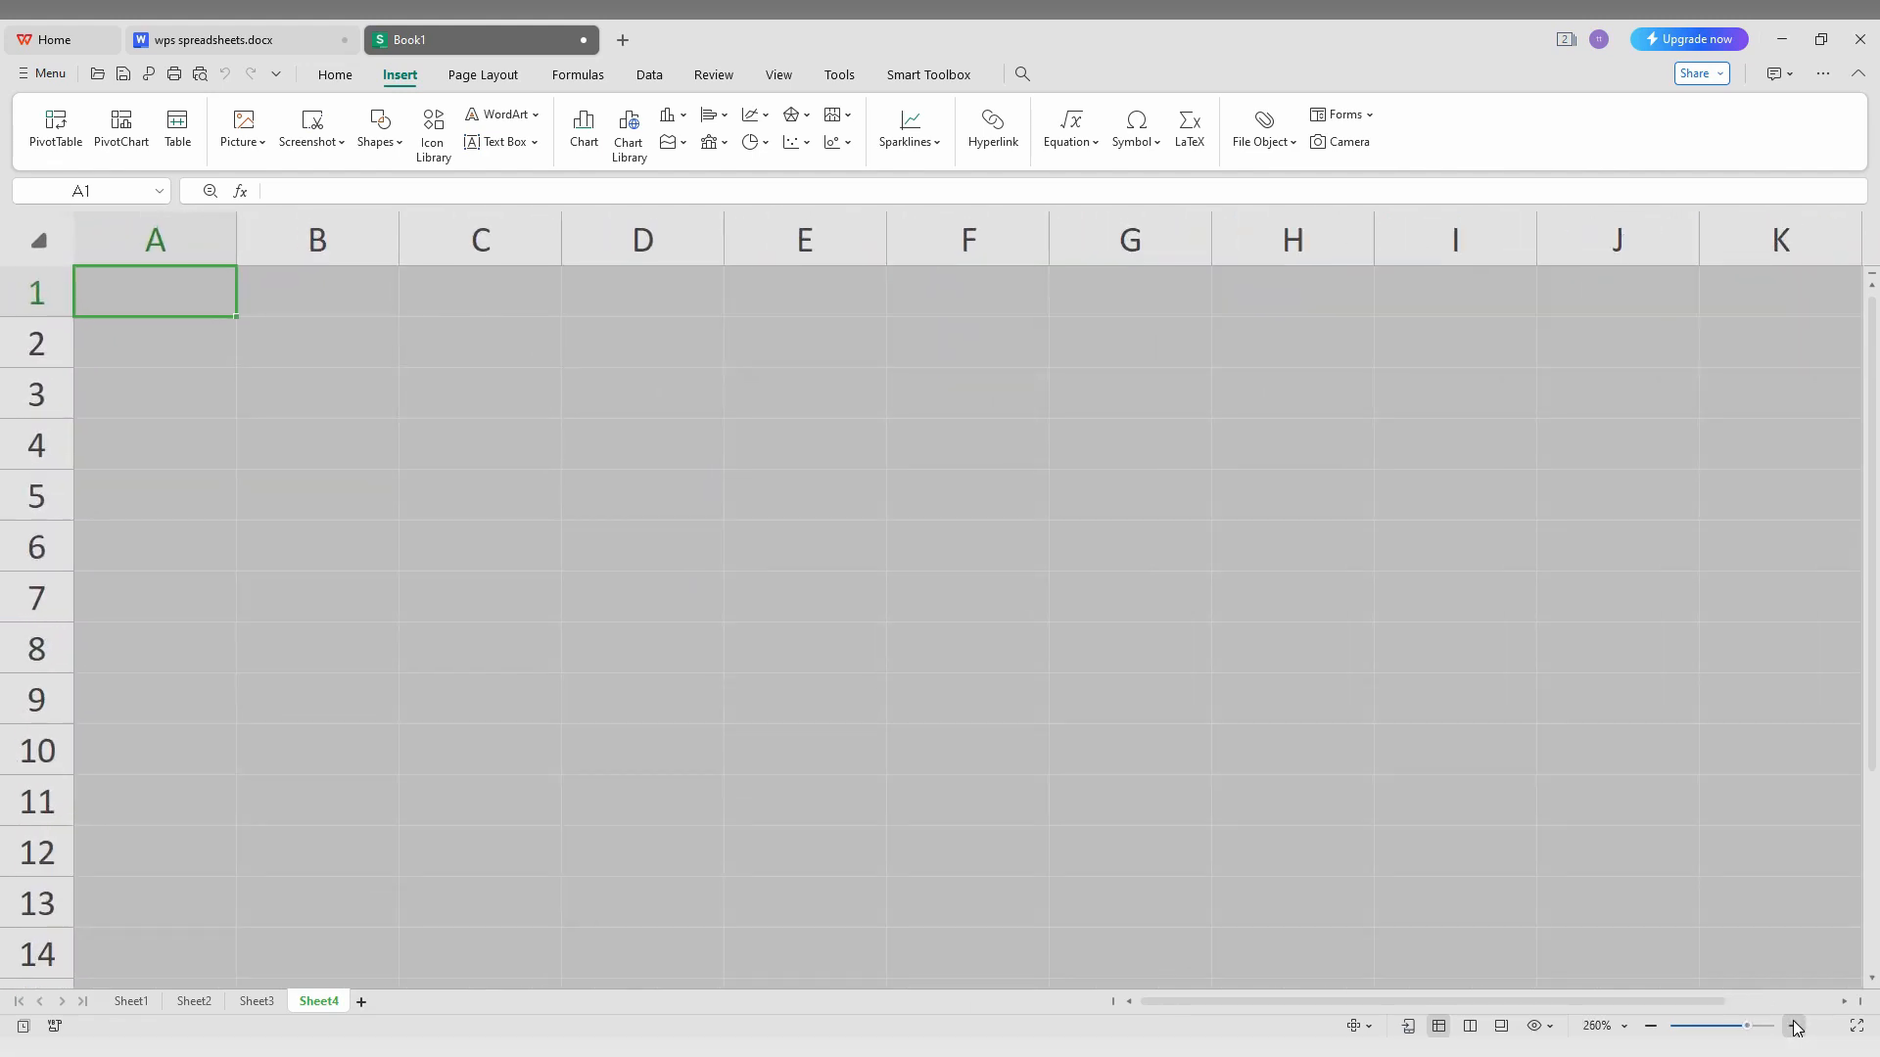
click(1797, 1026)
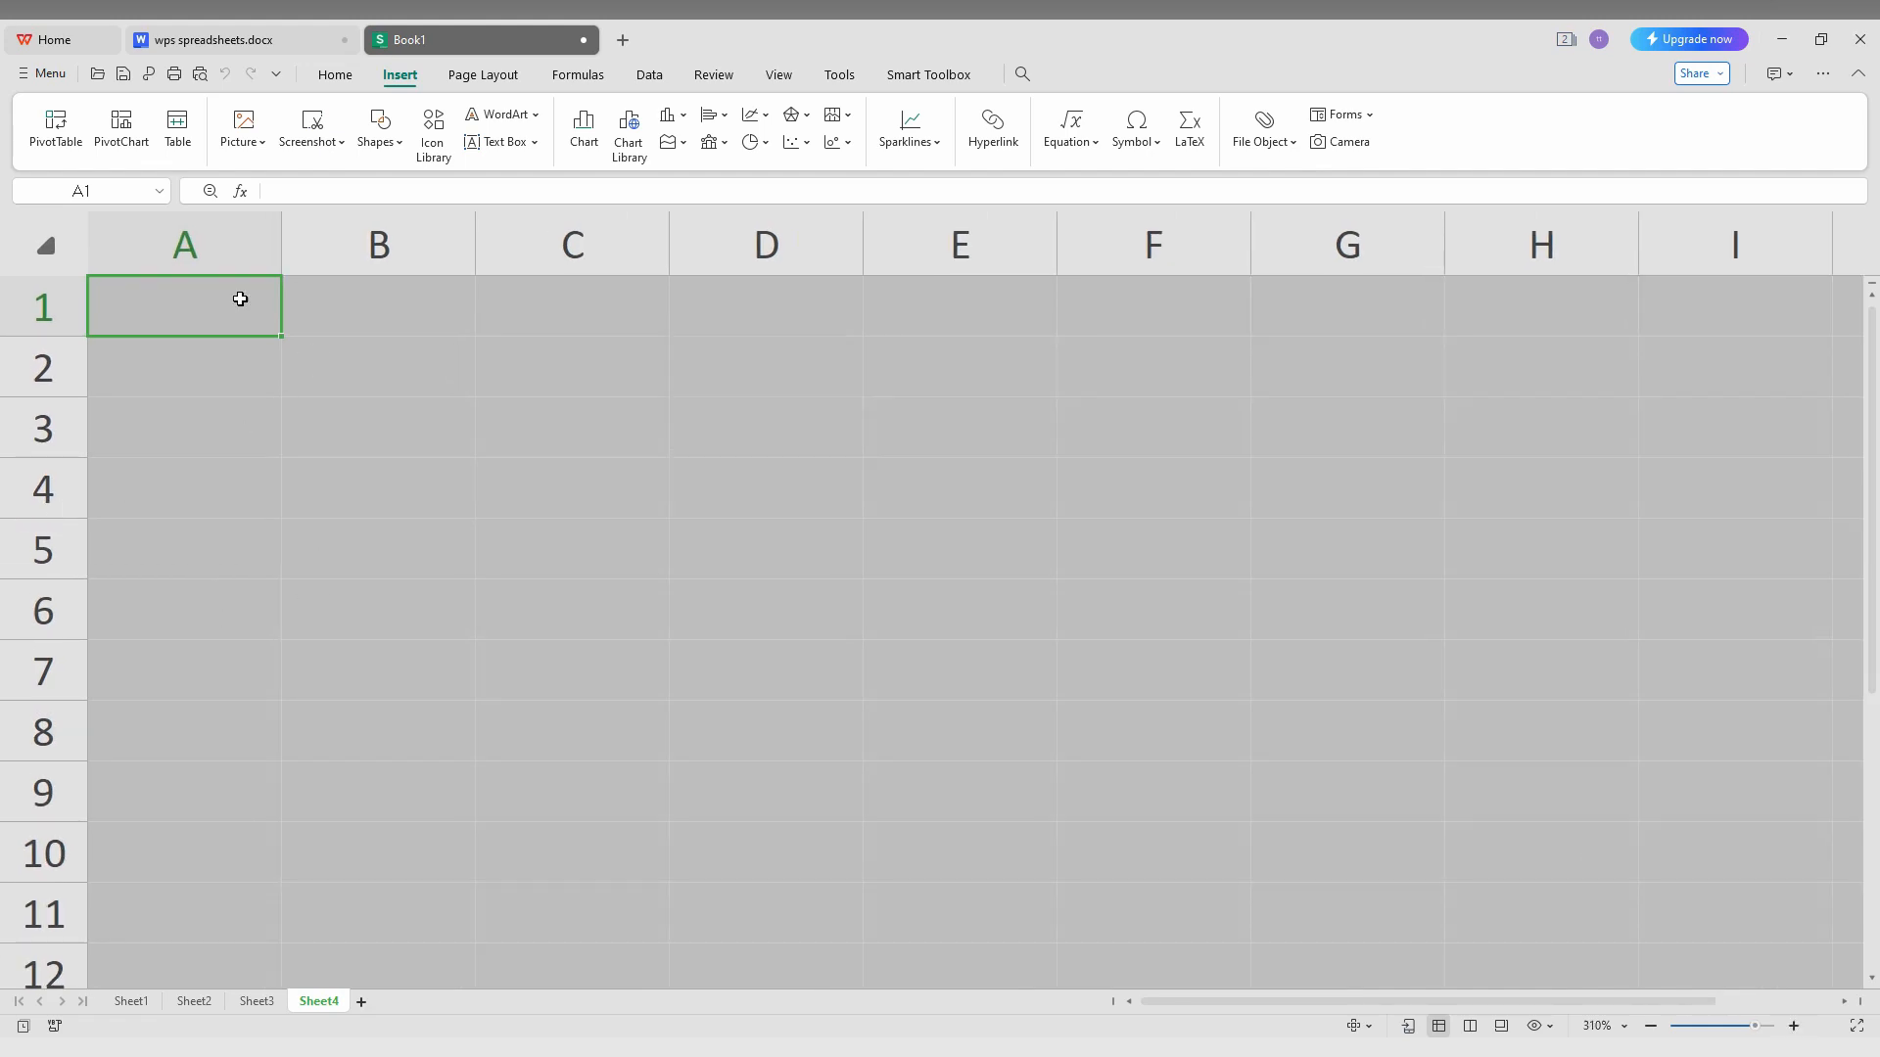
mouse_move(407, 82)
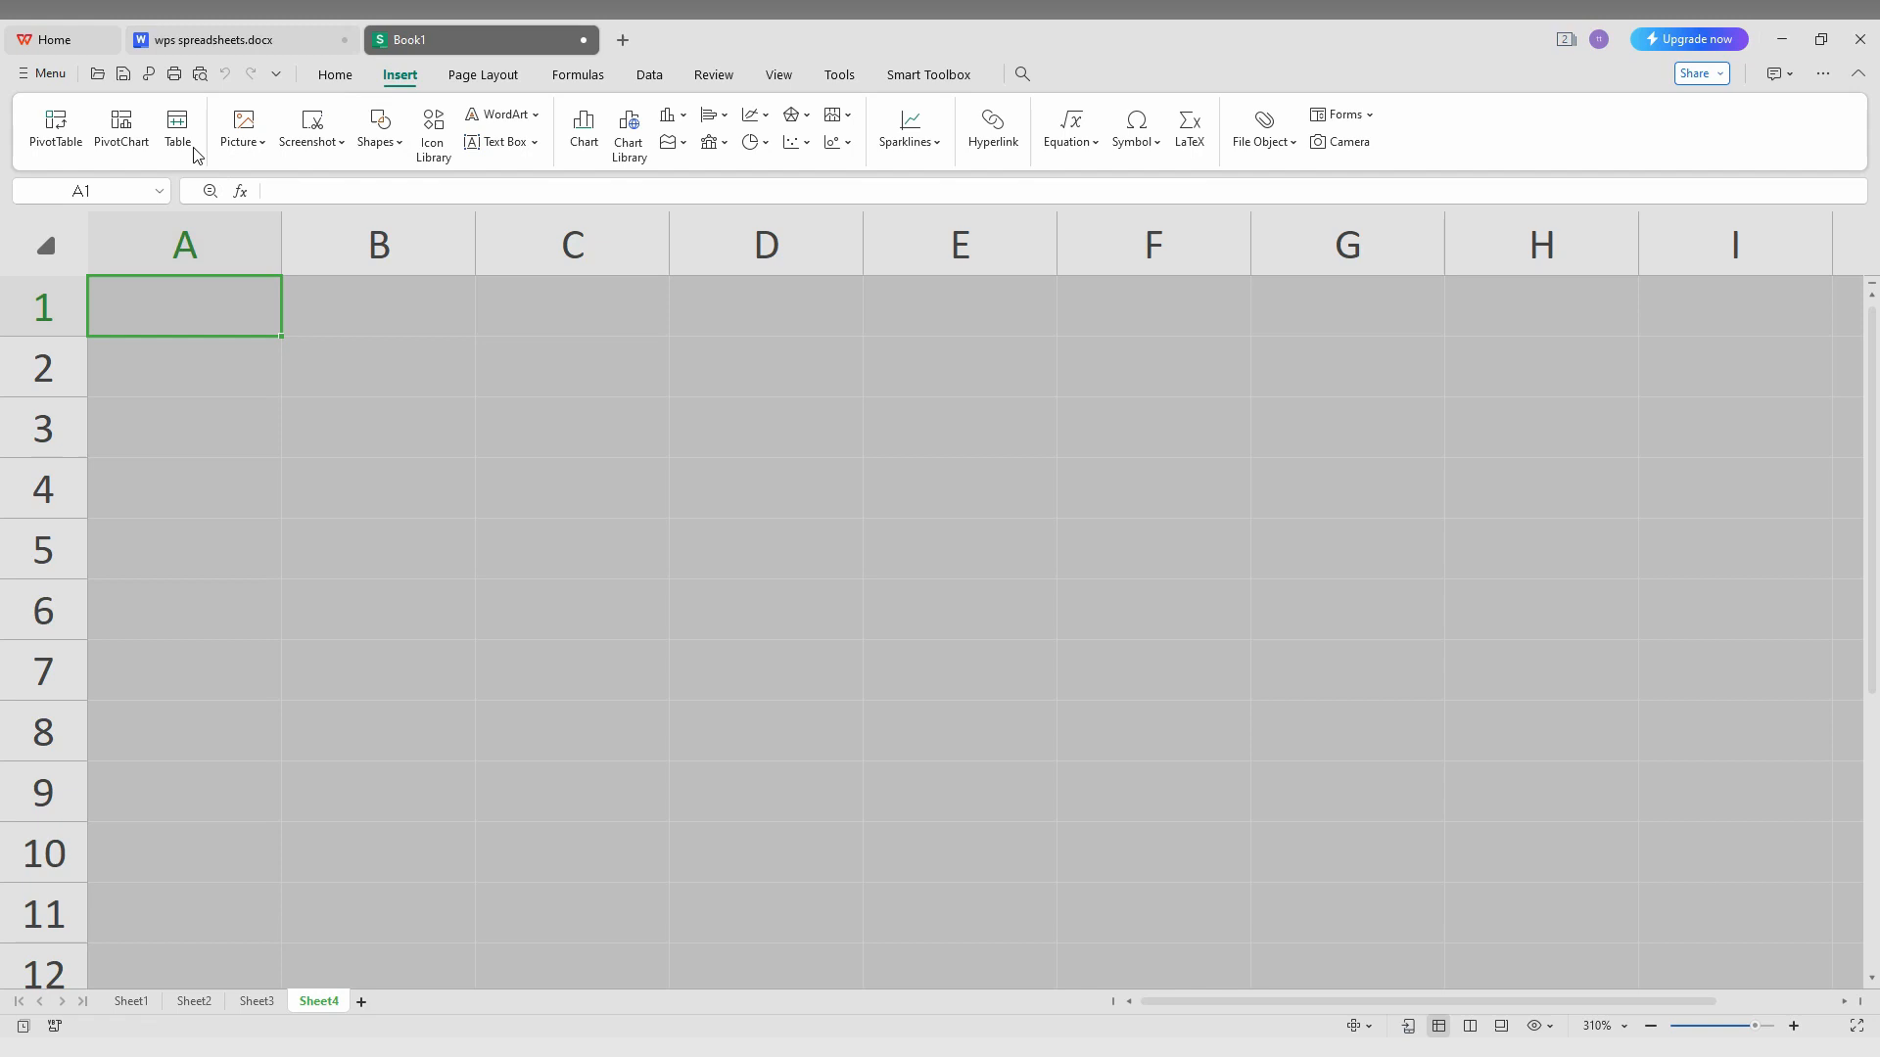
- Insert a screenshot from file as a picture embedded in cell A1
click(243, 128)
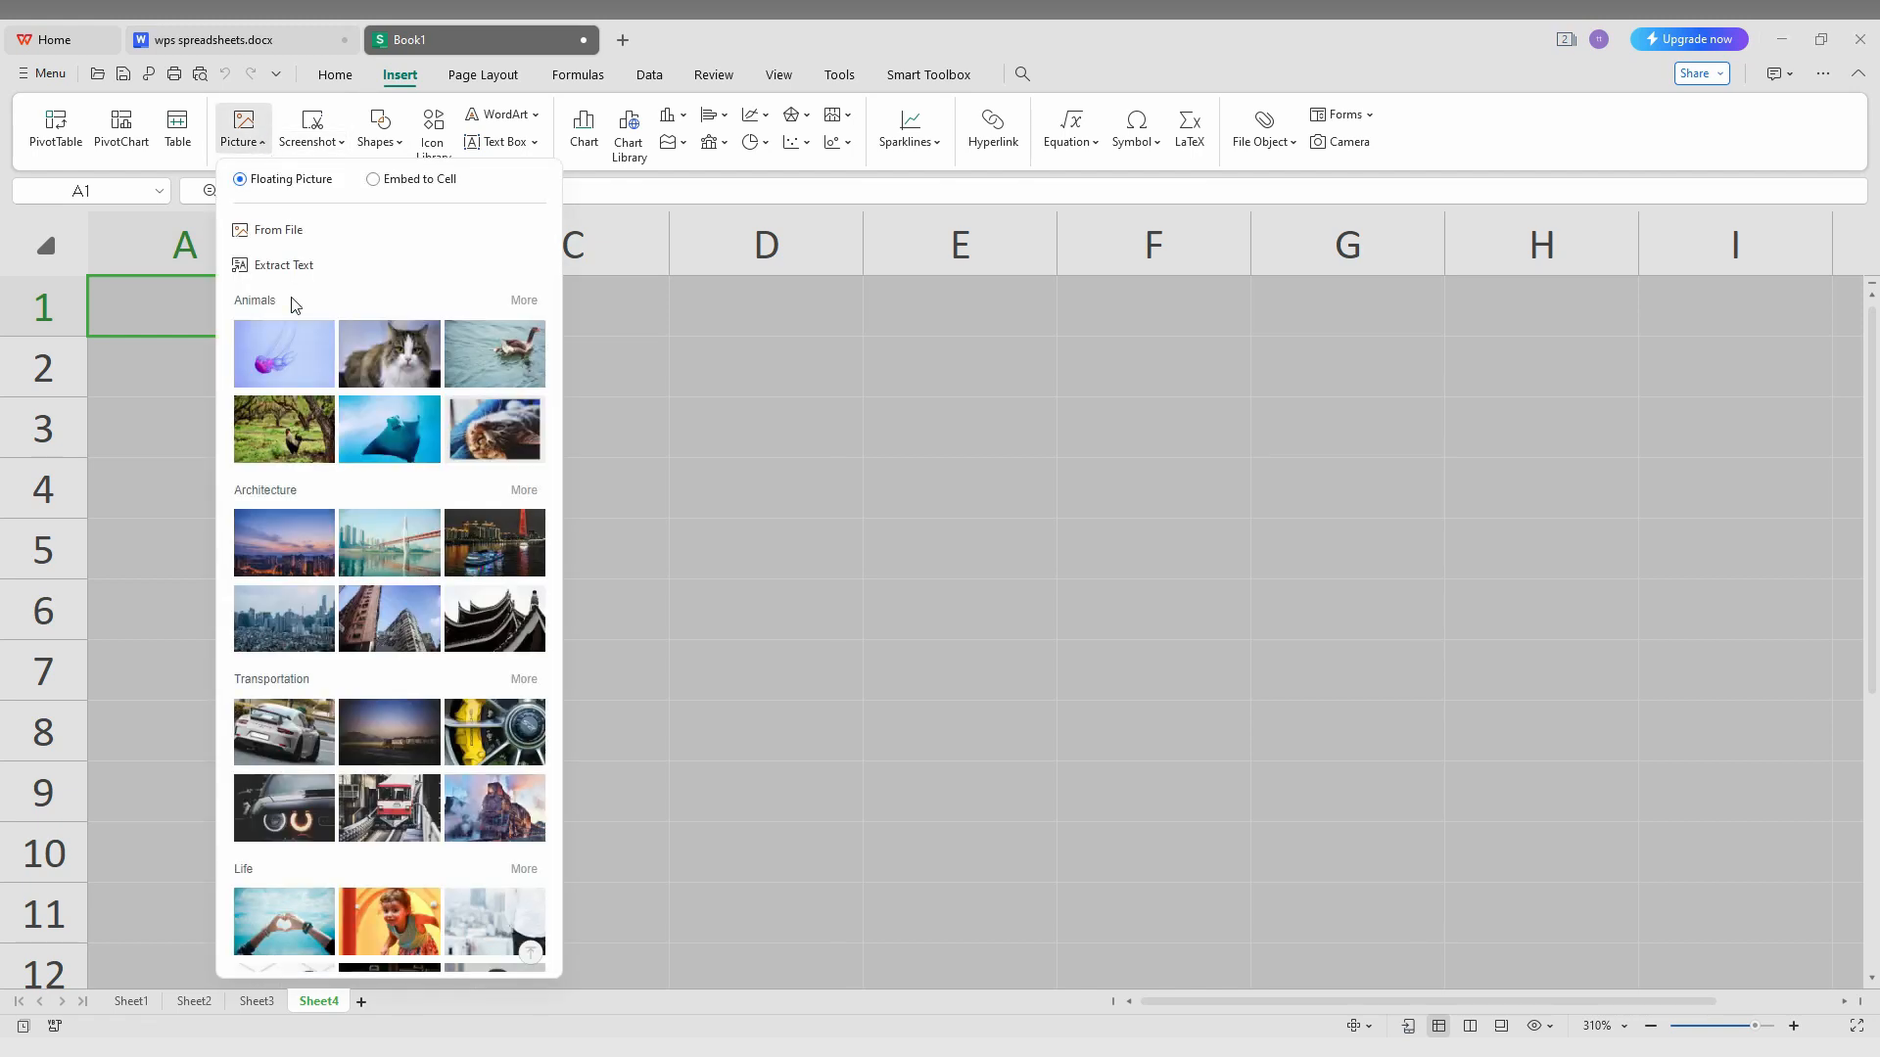
mouse_move(260, 196)
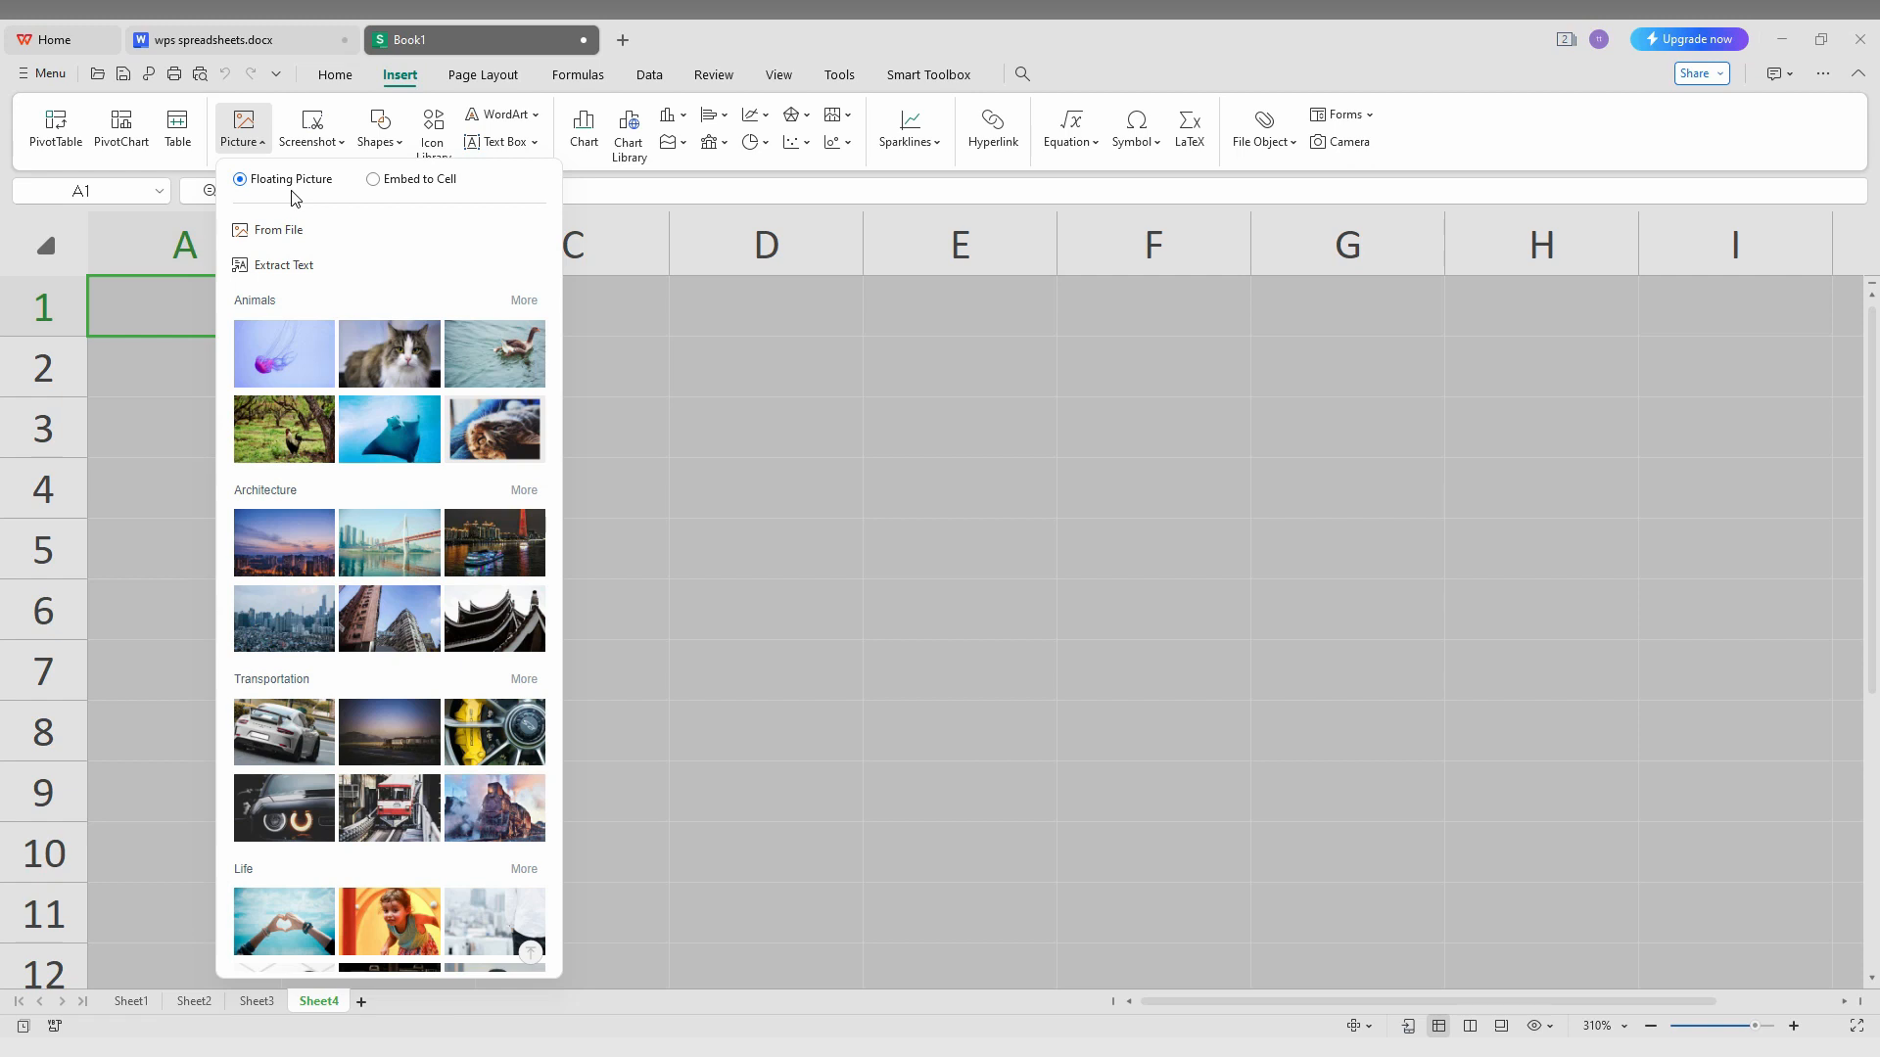
mouse_move(411, 188)
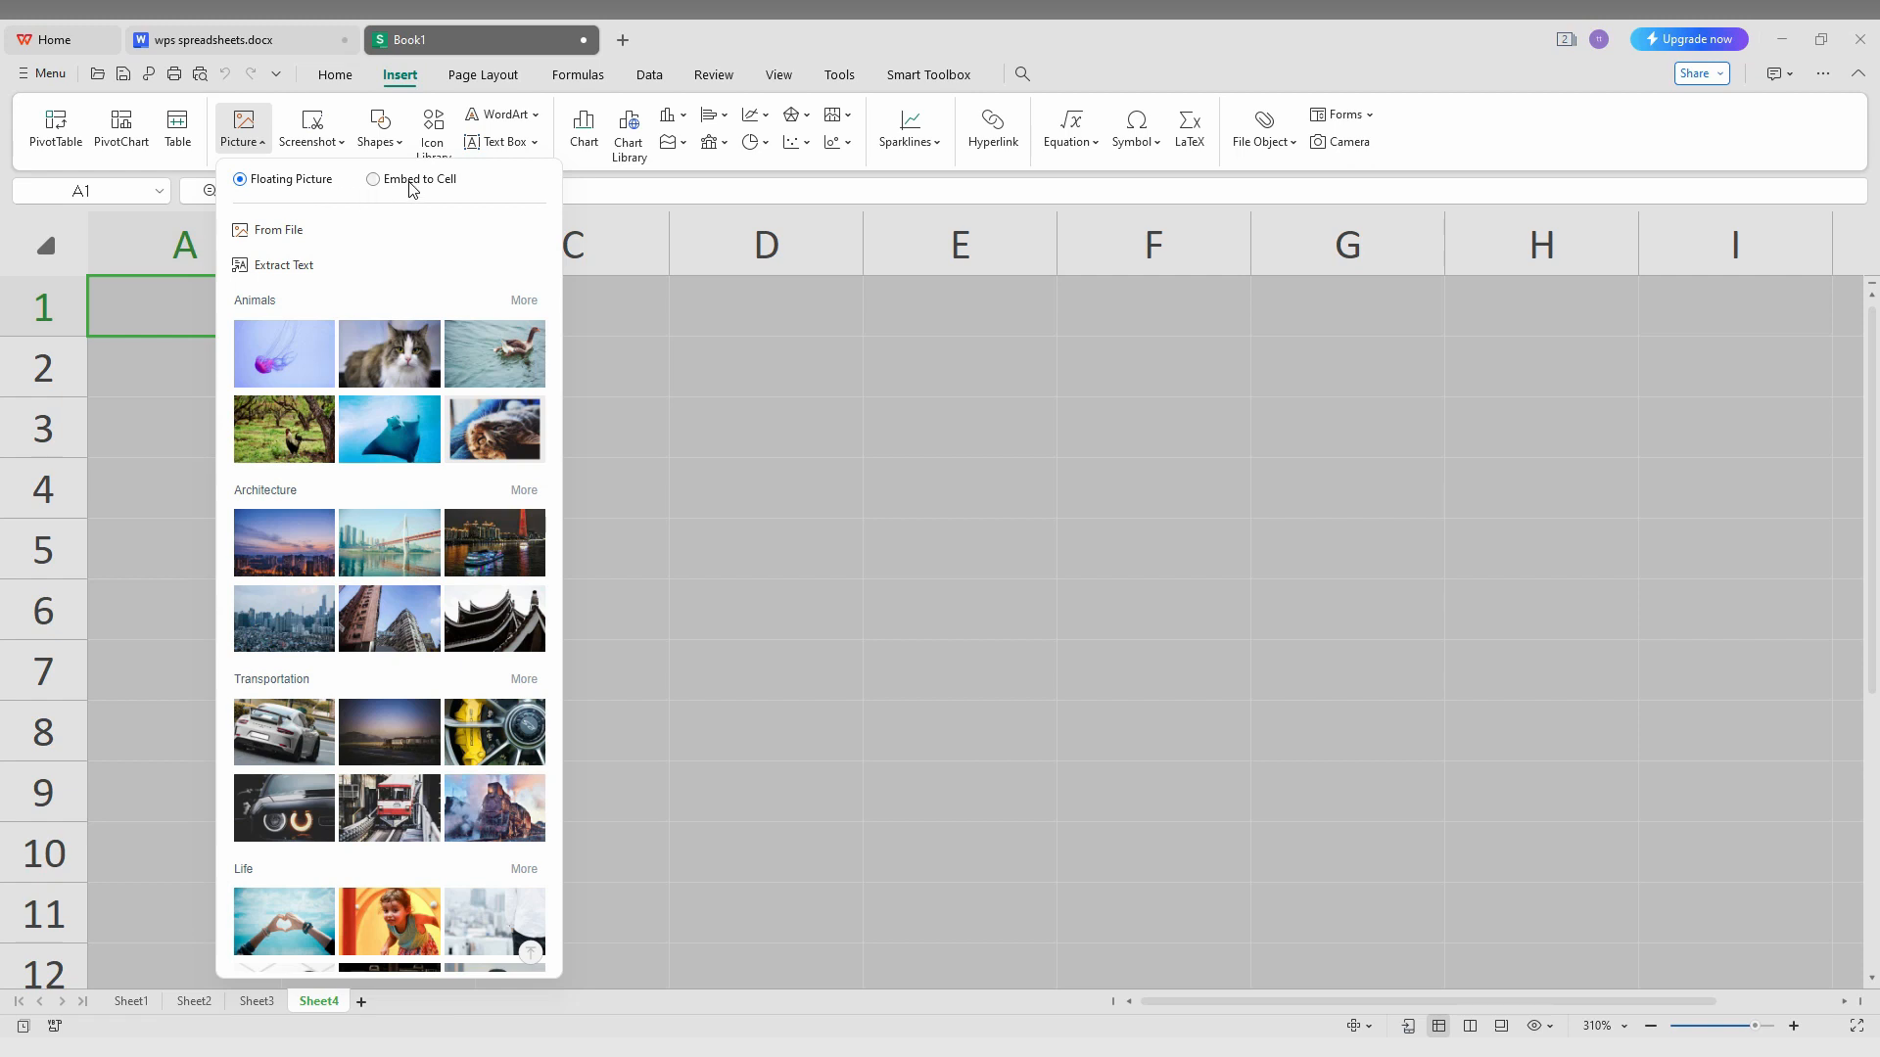
click(372, 178)
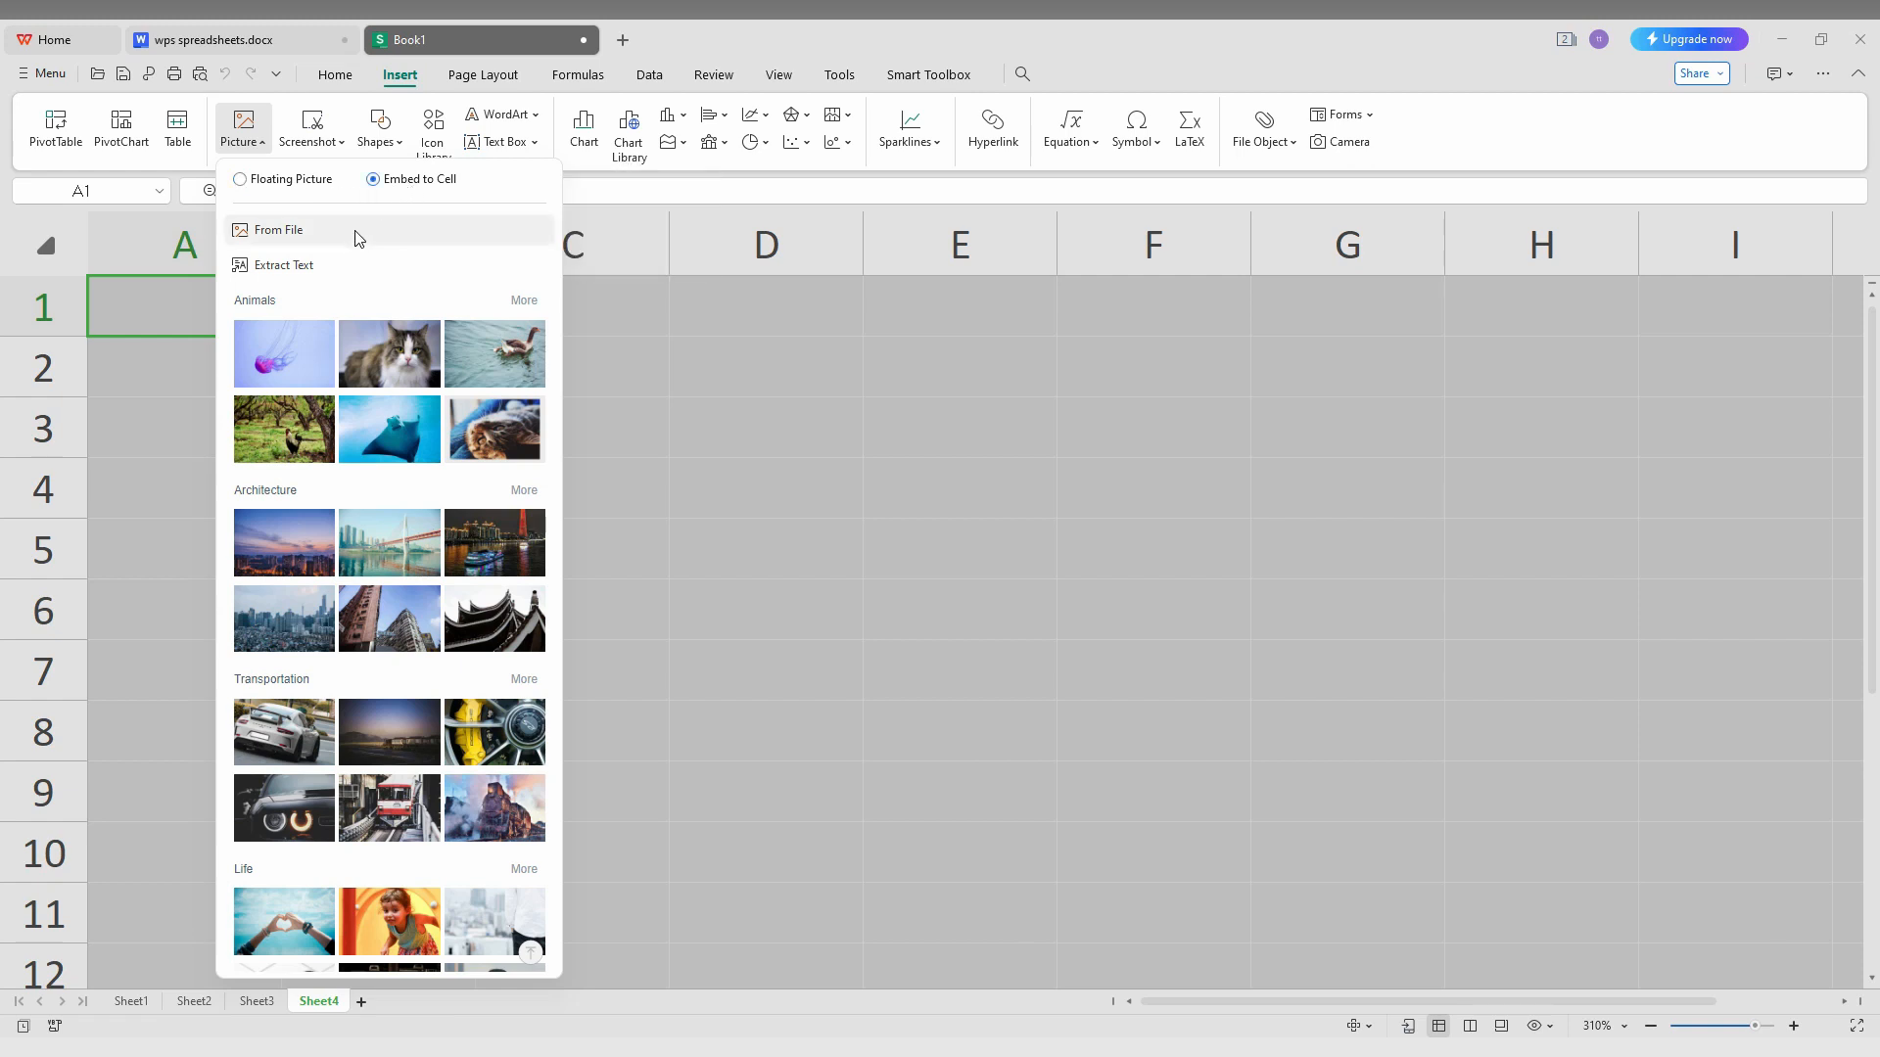
click(278, 231)
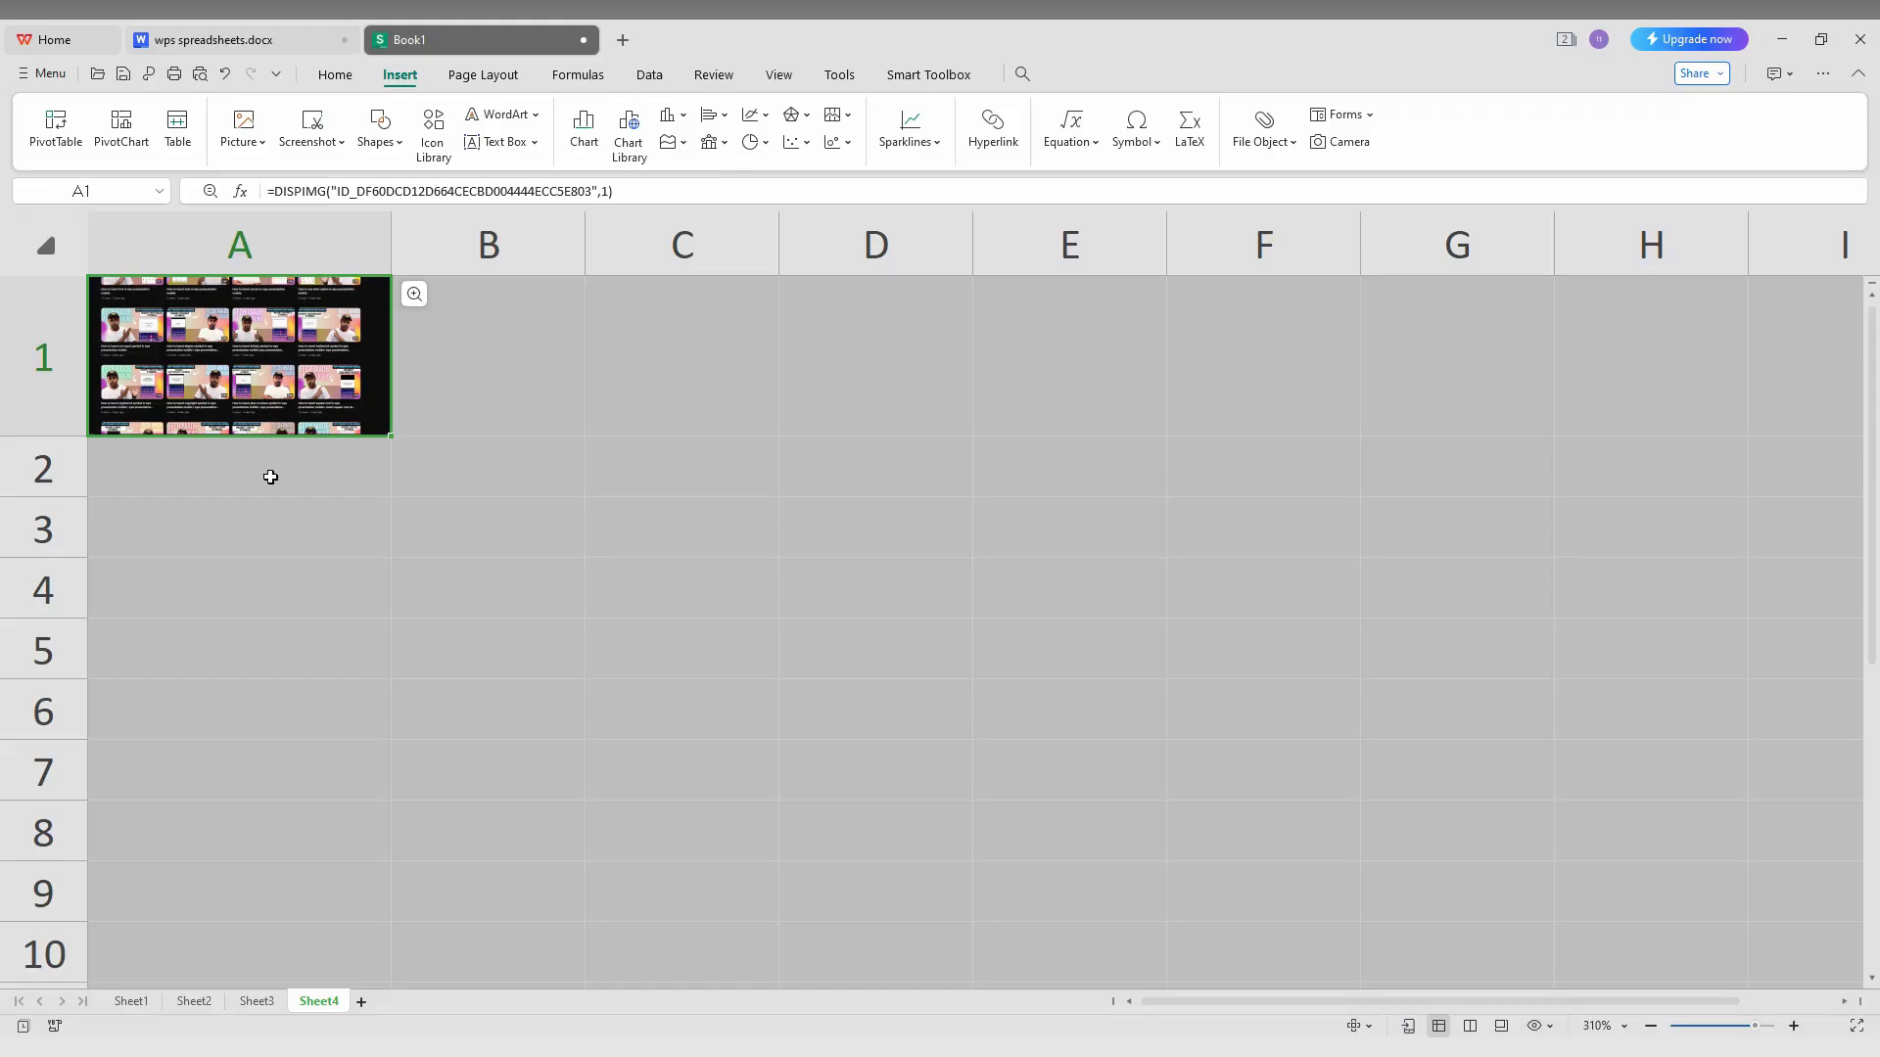
- Select cell A2 and start inserting another embedded picture there
click(270, 475)
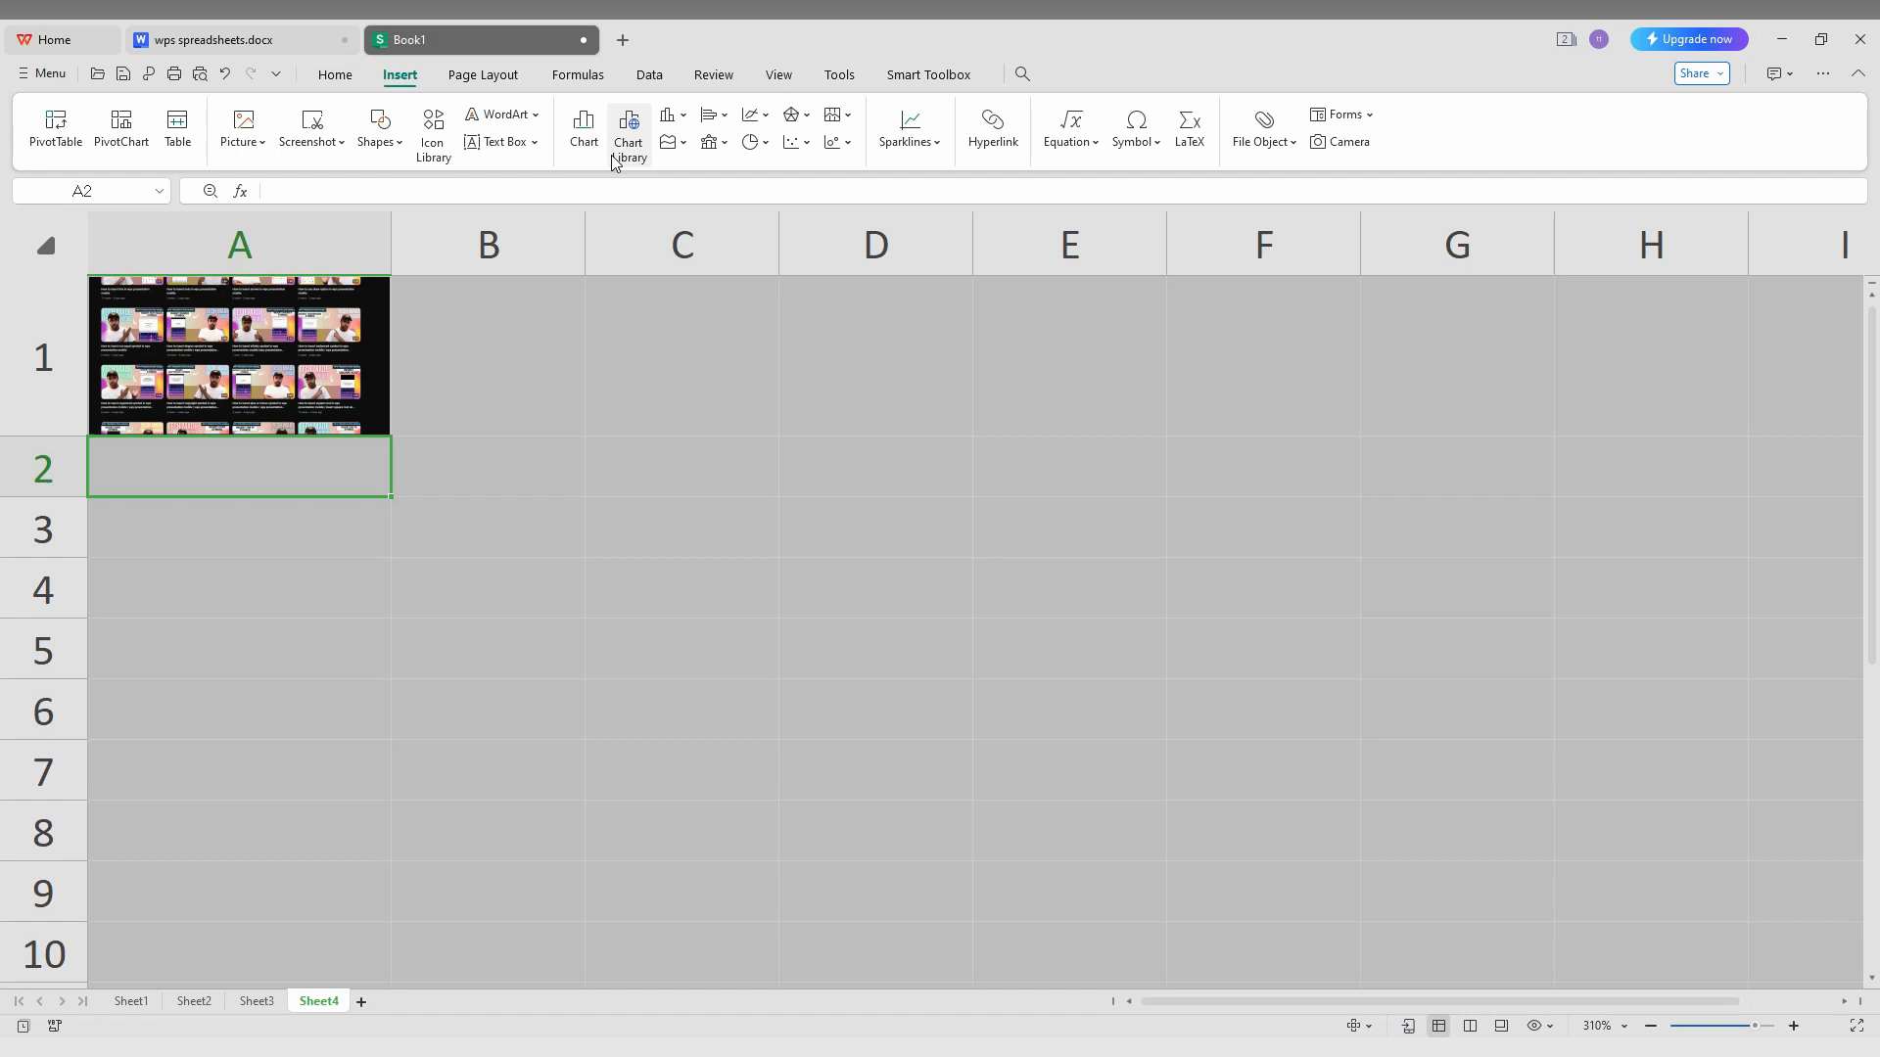
mouse_move(378, 127)
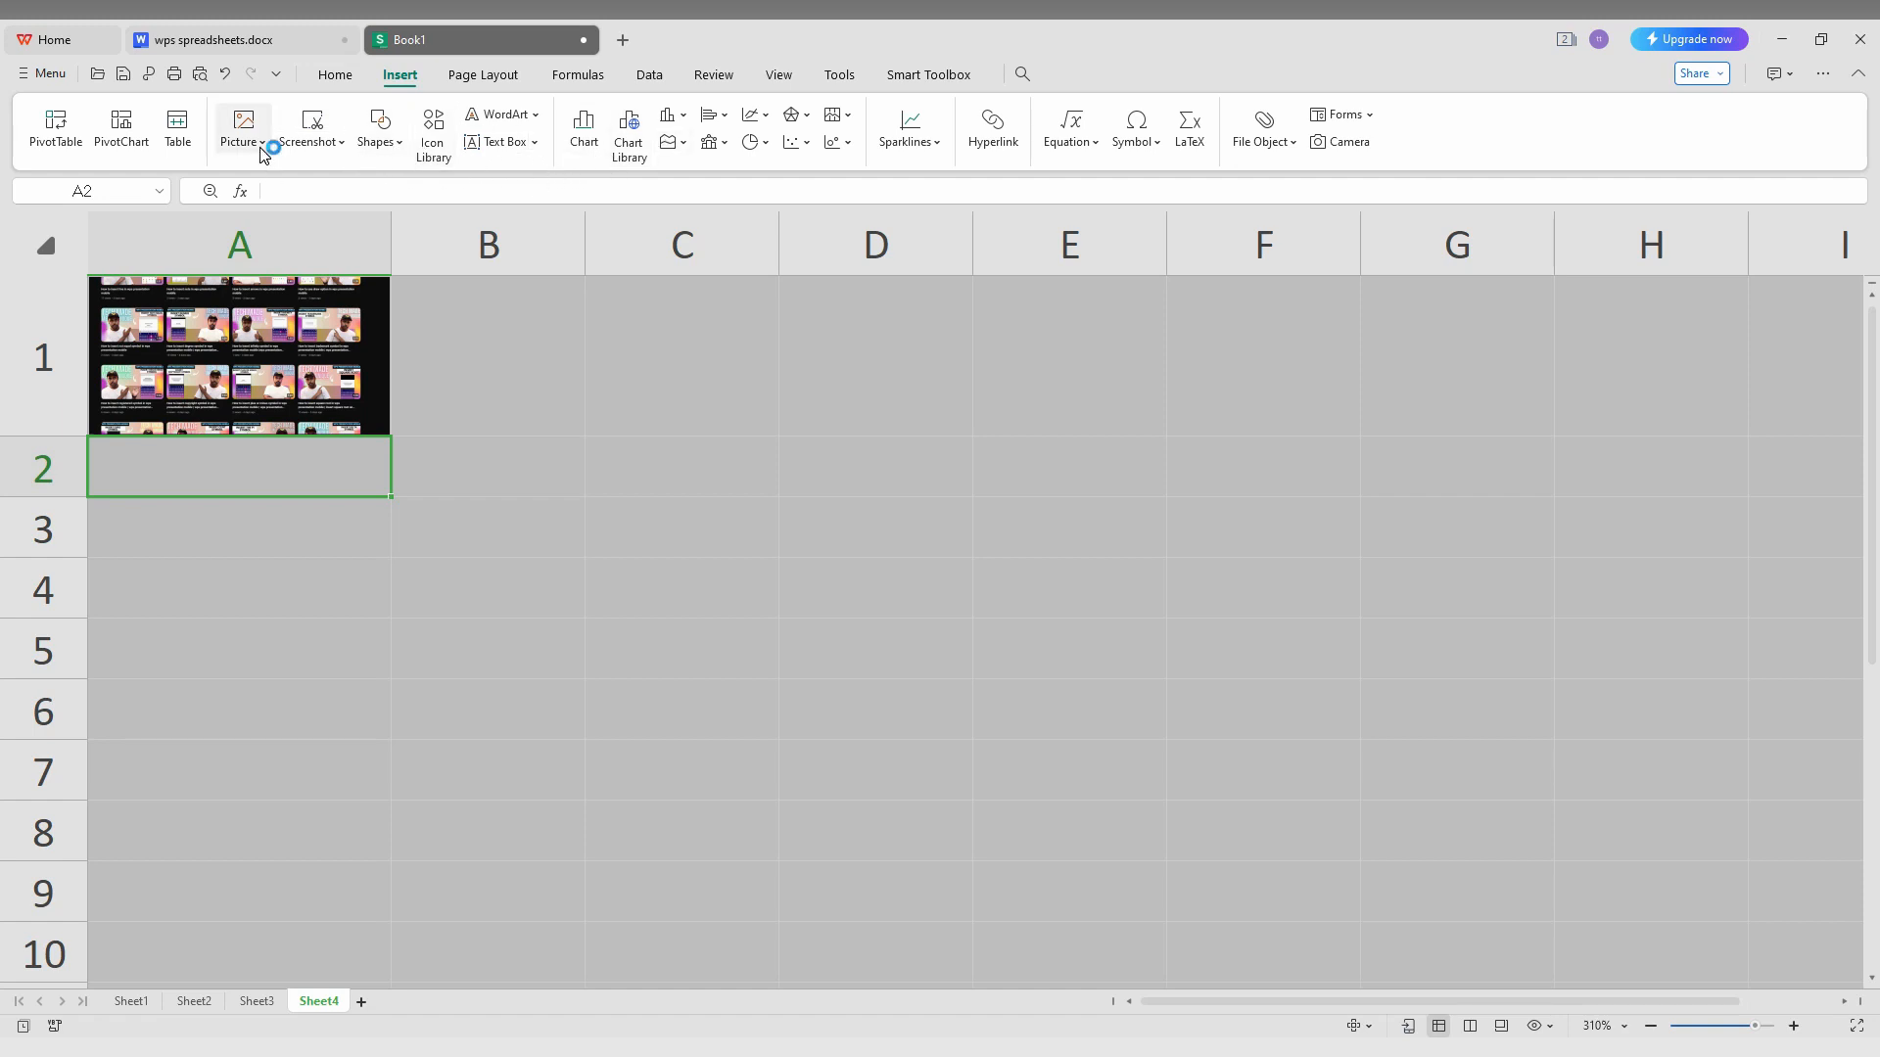
click(239, 128)
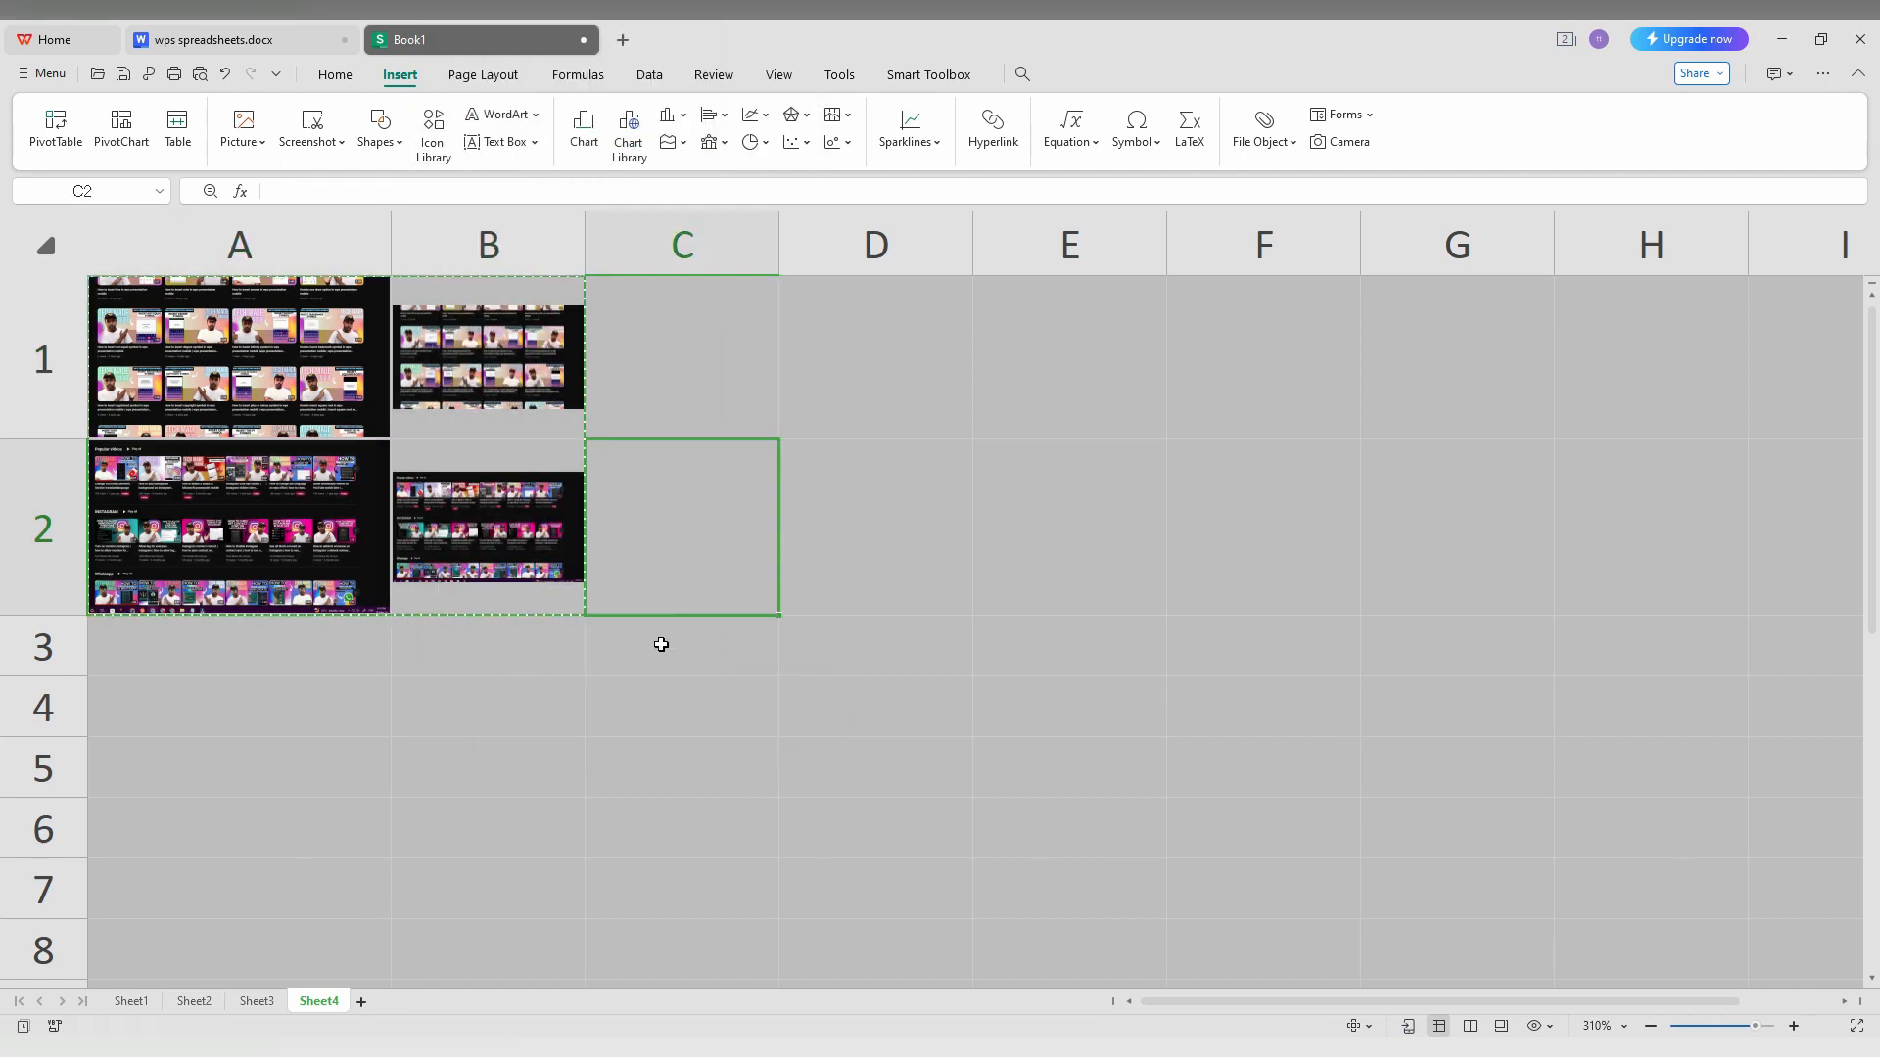
- Paste the copied A1:B2 image block into C3:D4 via the right-click menu
right_click(662, 644)
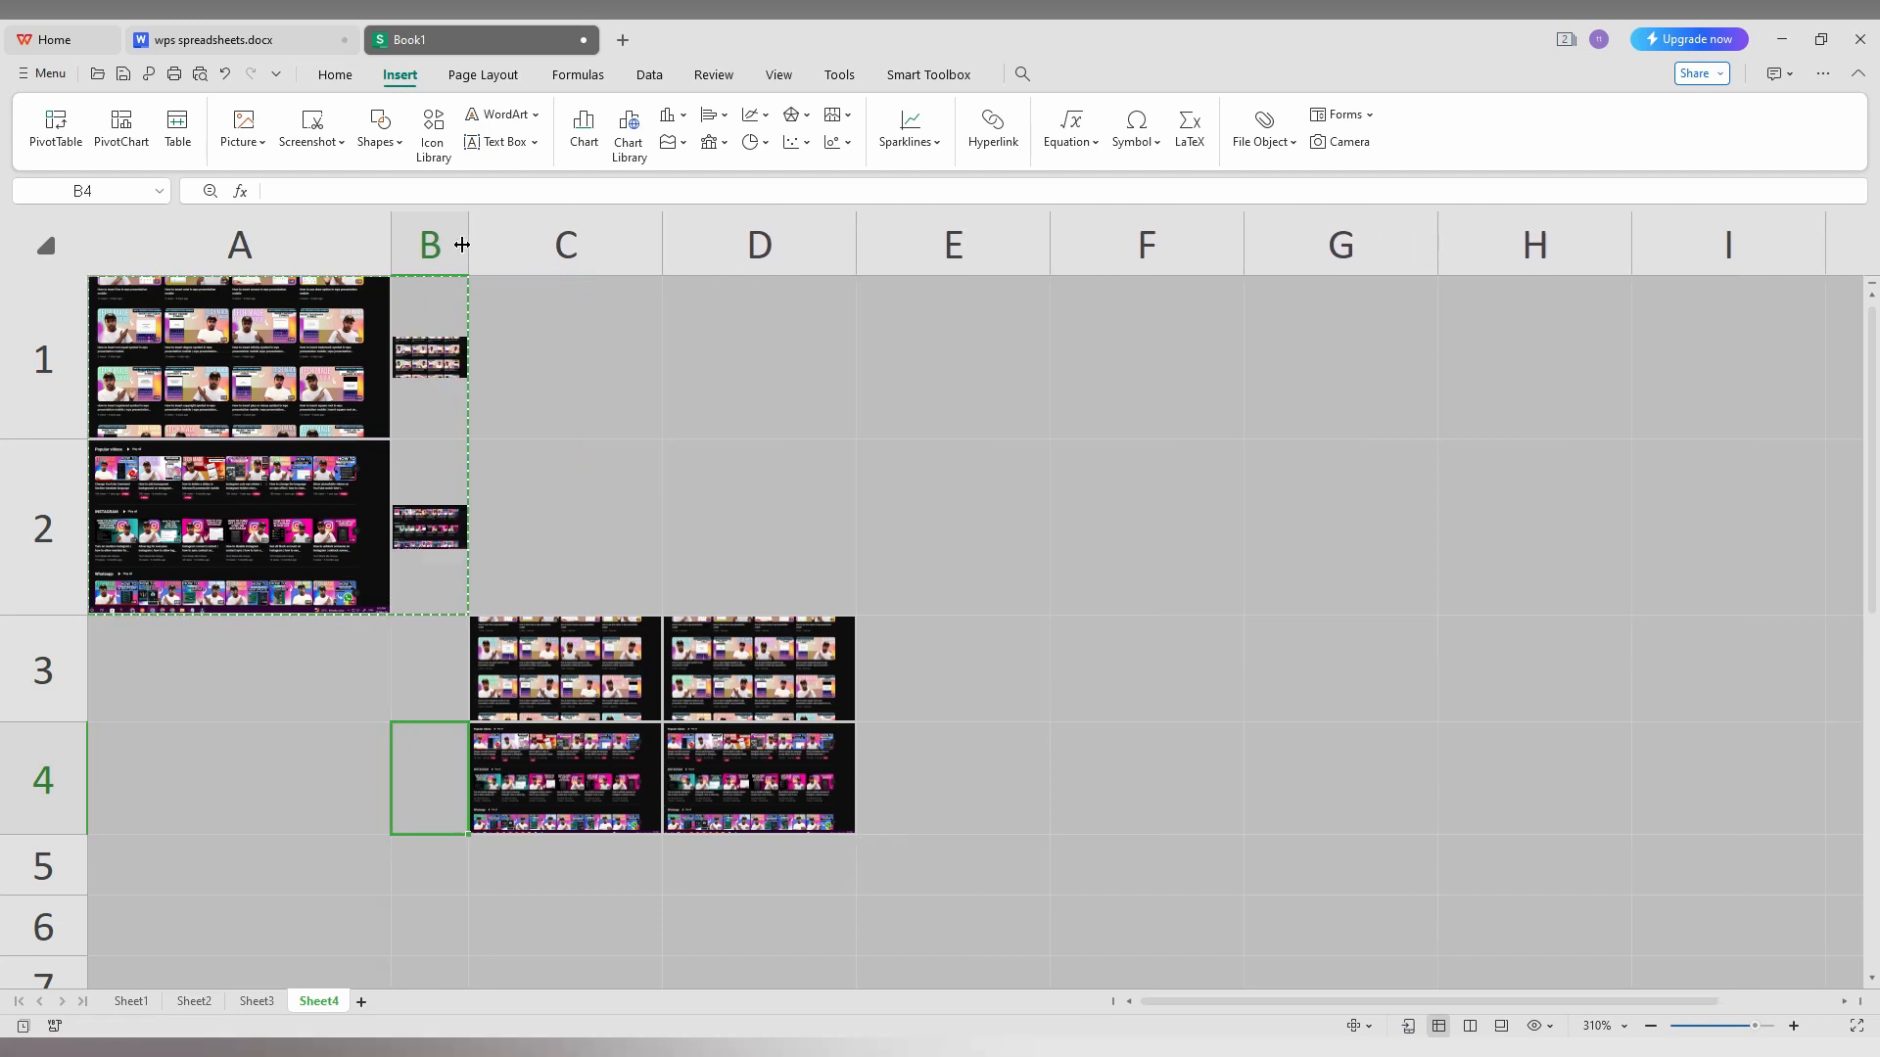
- Drag column B's right border outward so its images match column A's size
drag(468, 243, 585, 243)
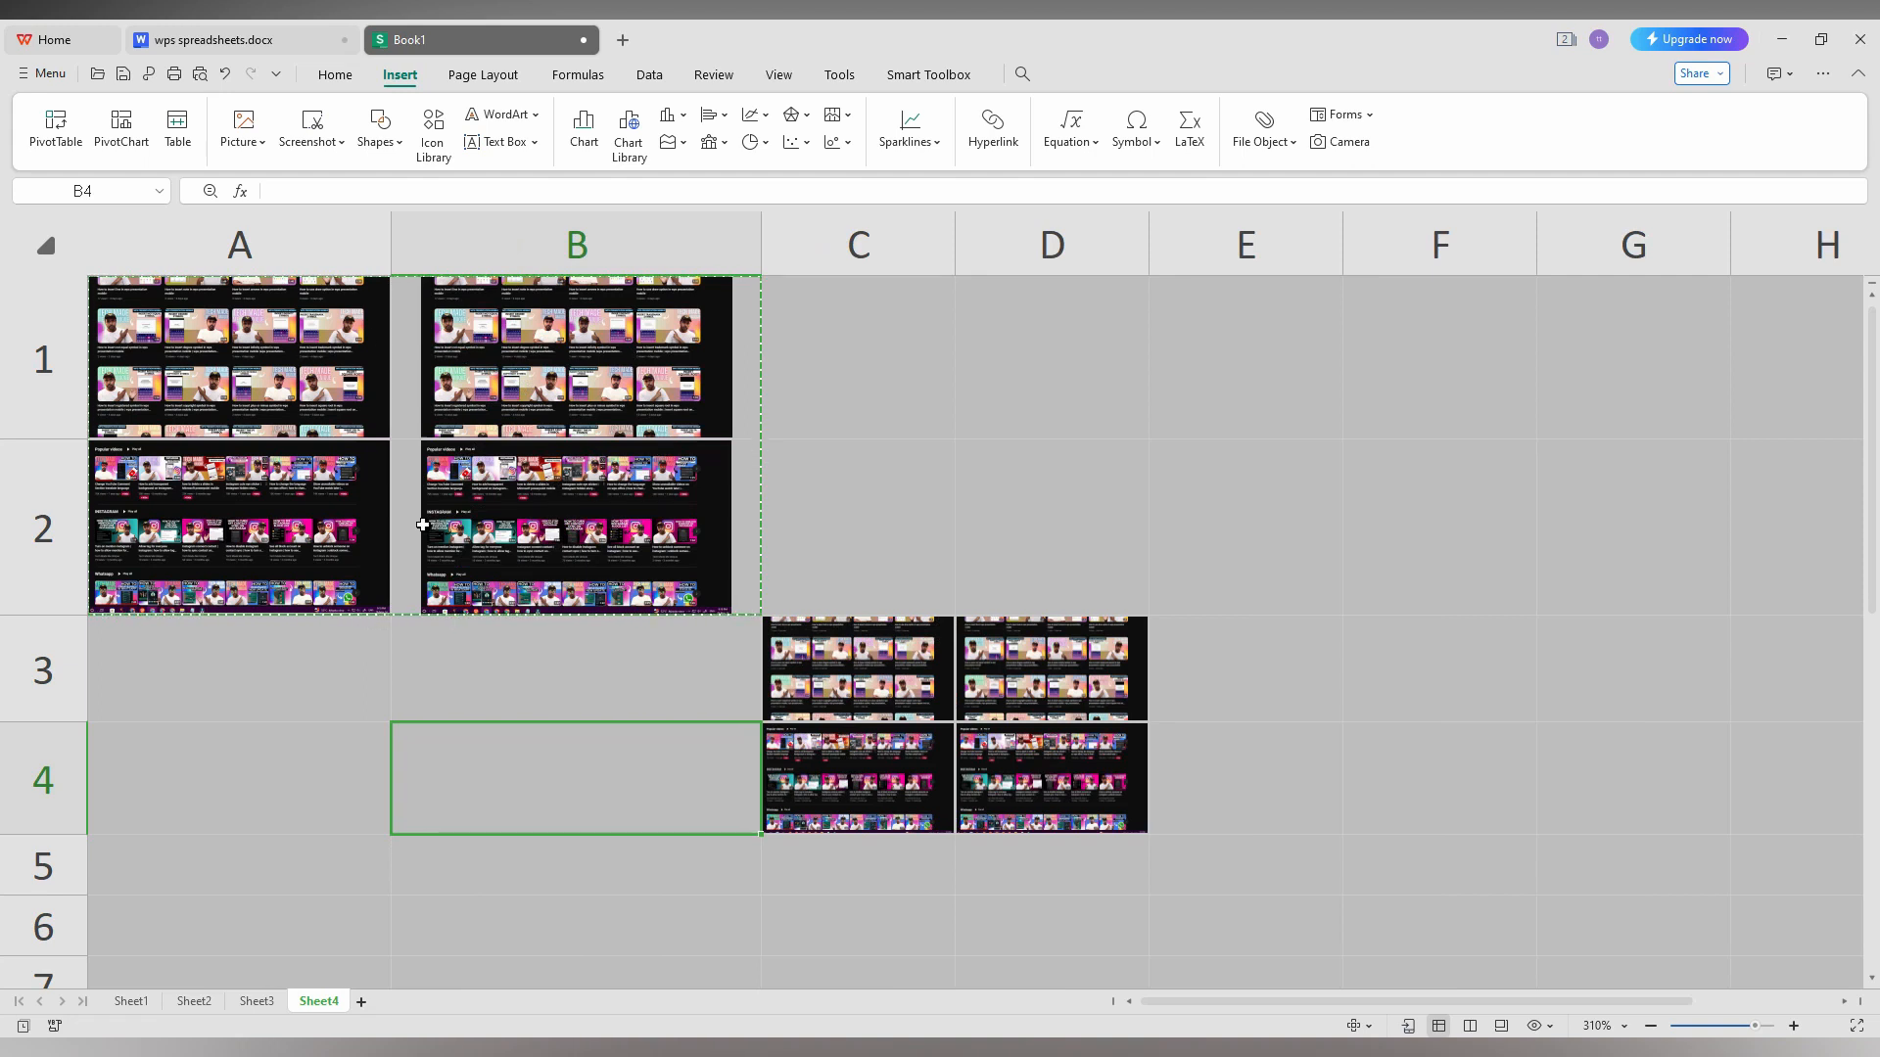
mouse_move(419, 850)
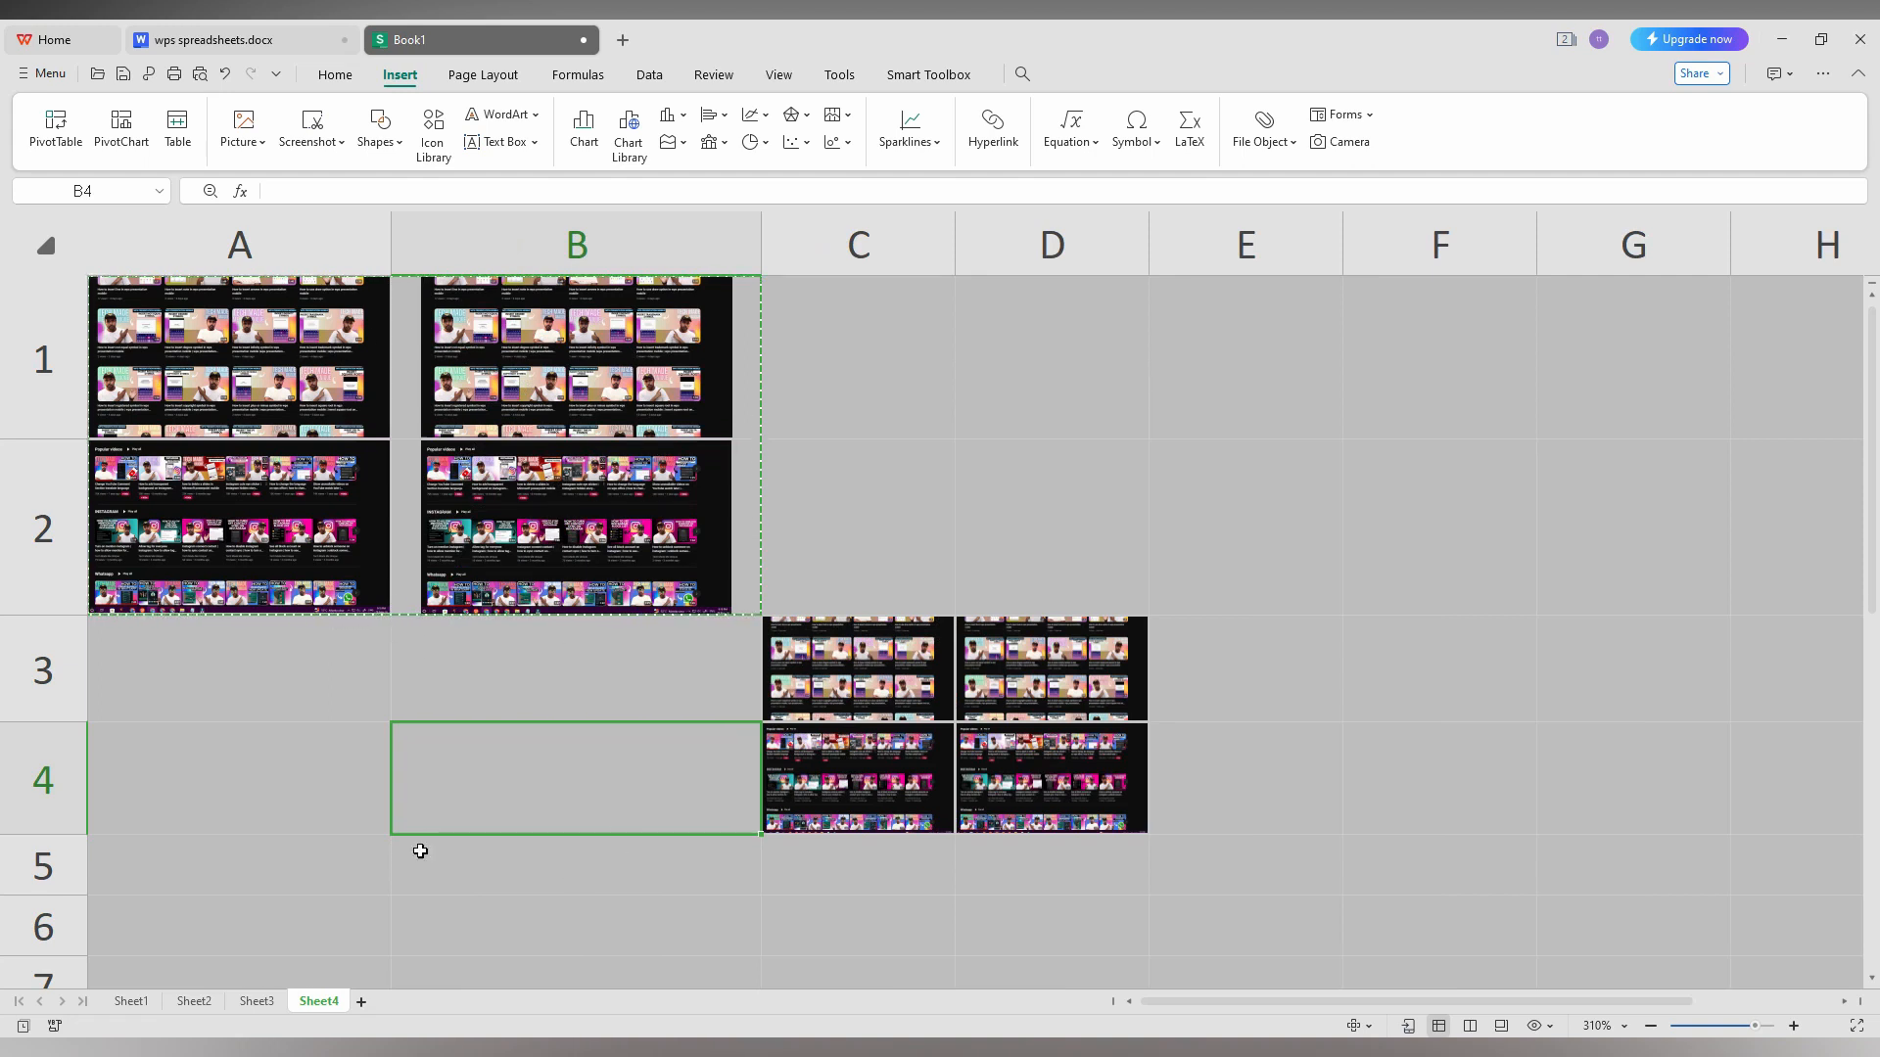